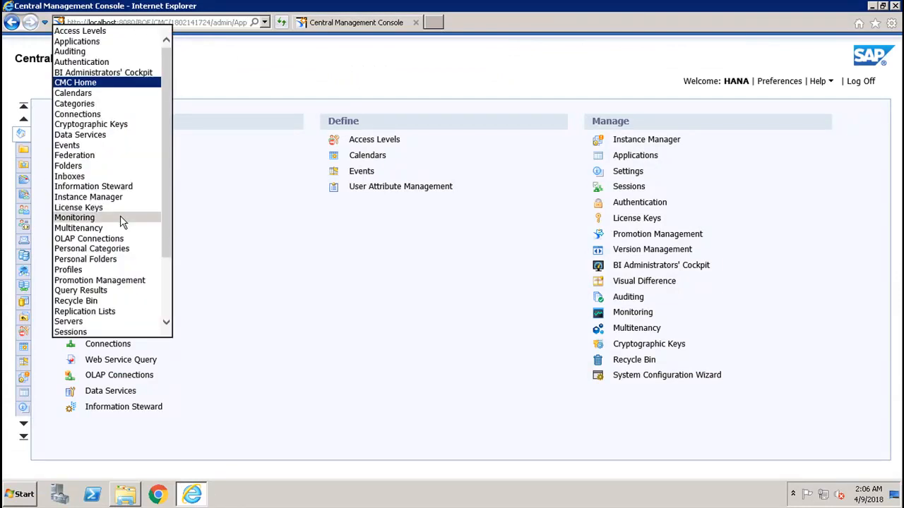
Step: Switch the CMC to the Monitoring application to display its Dashboard with health, alerts and landscape graph
left_click(74, 217)
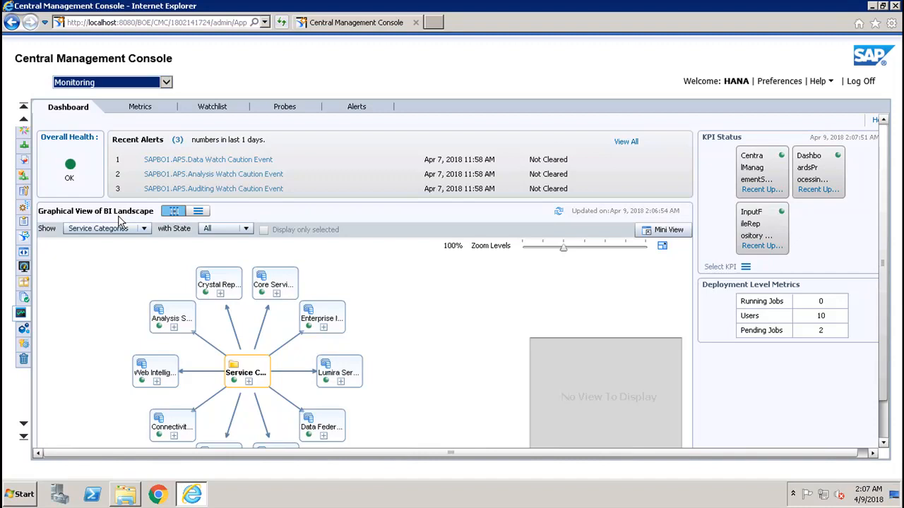
mouse_move(75, 106)
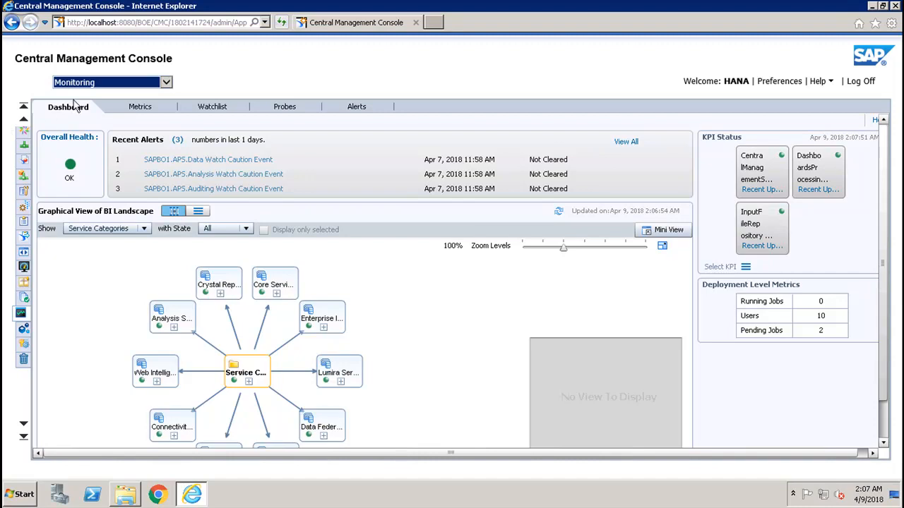
mouse_move(77, 119)
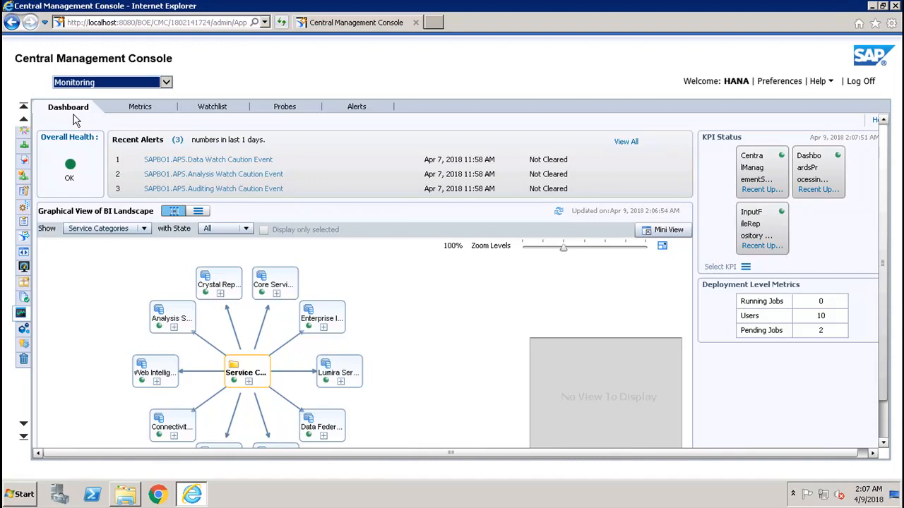
mouse_move(221, 262)
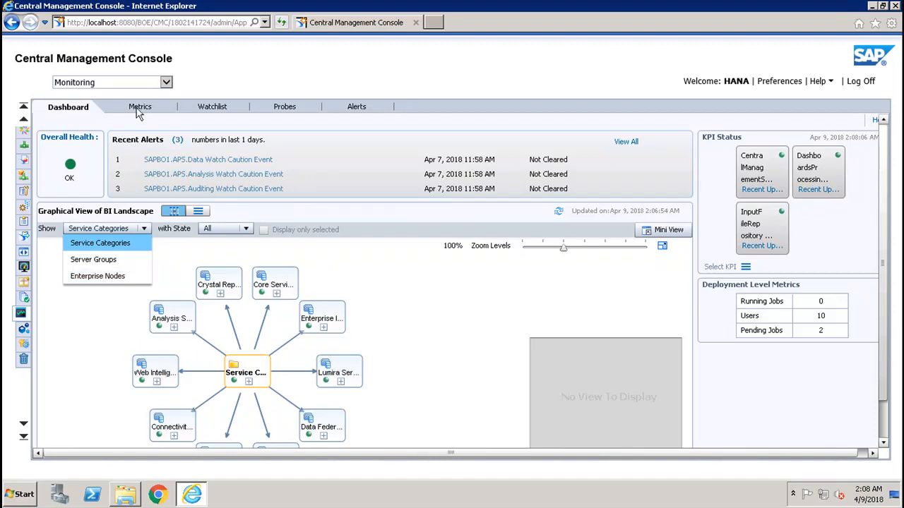
Step: Expand the Metrics, Probes, Servers and Topology metric groups, then view the 50-watch Watchlist
left_click(140, 106)
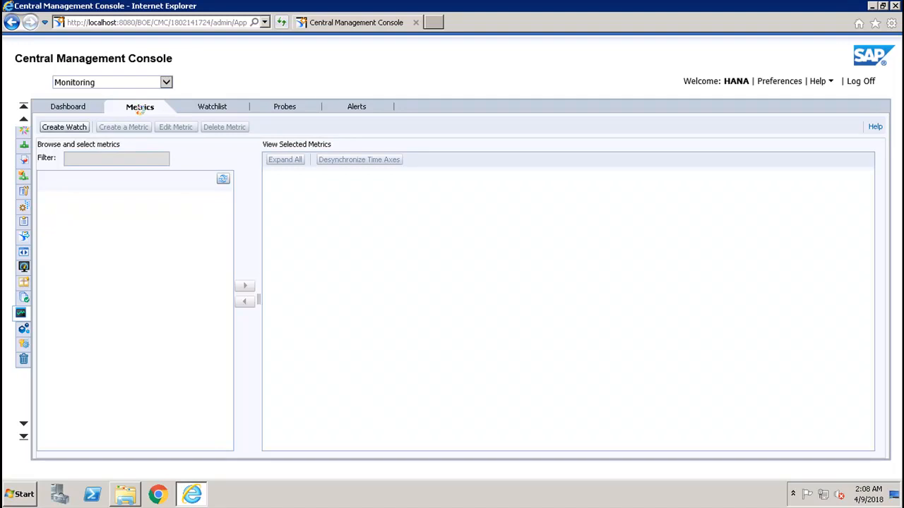
left_click(140, 107)
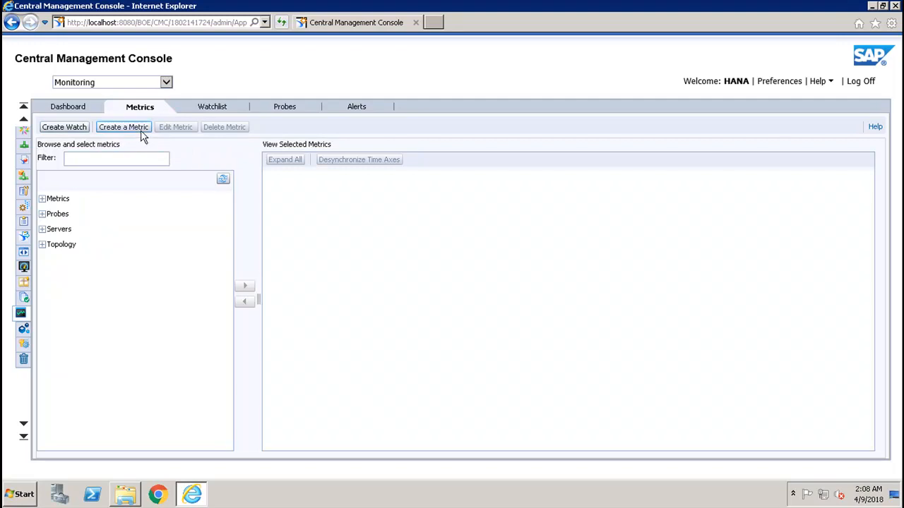
left_click(41, 199)
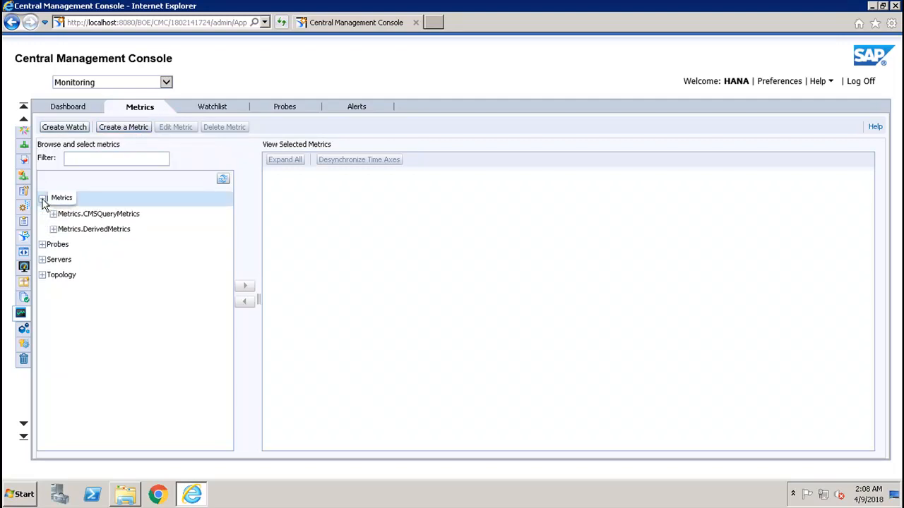
left_click(43, 198)
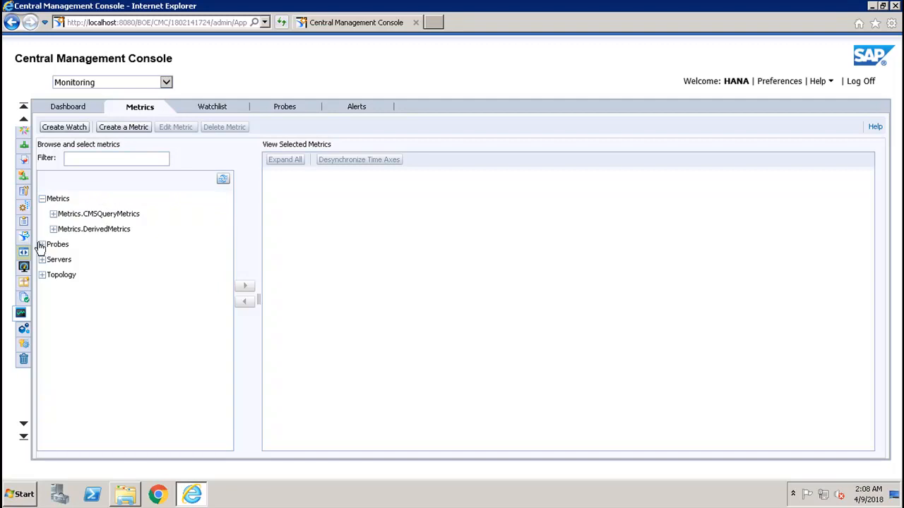
left_click(43, 243)
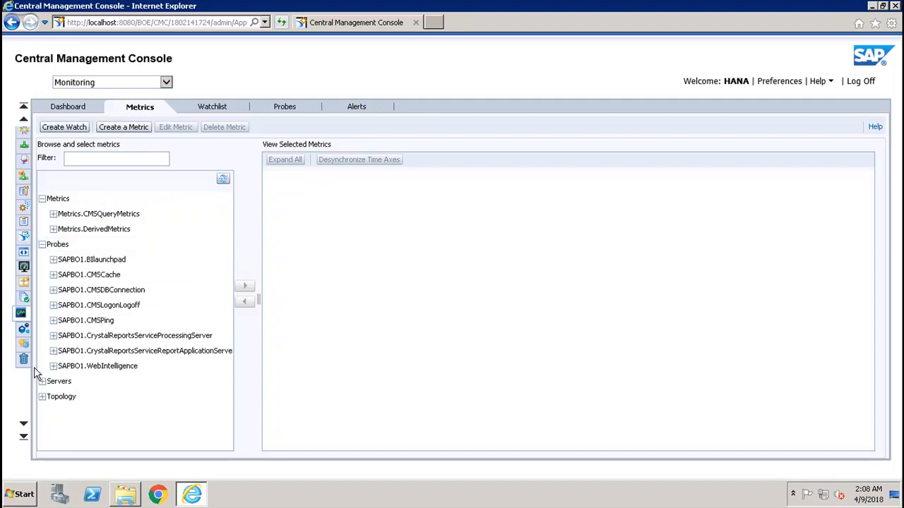
left_click(42, 381)
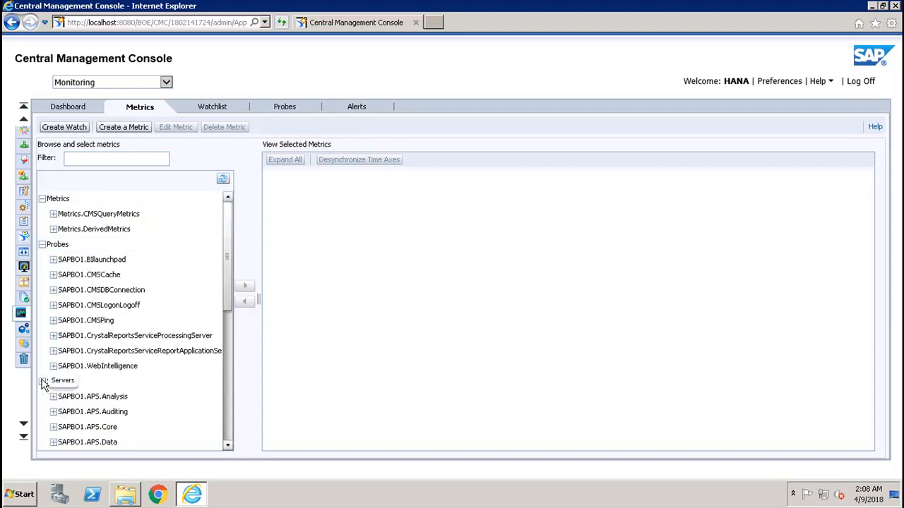
left_click(44, 381)
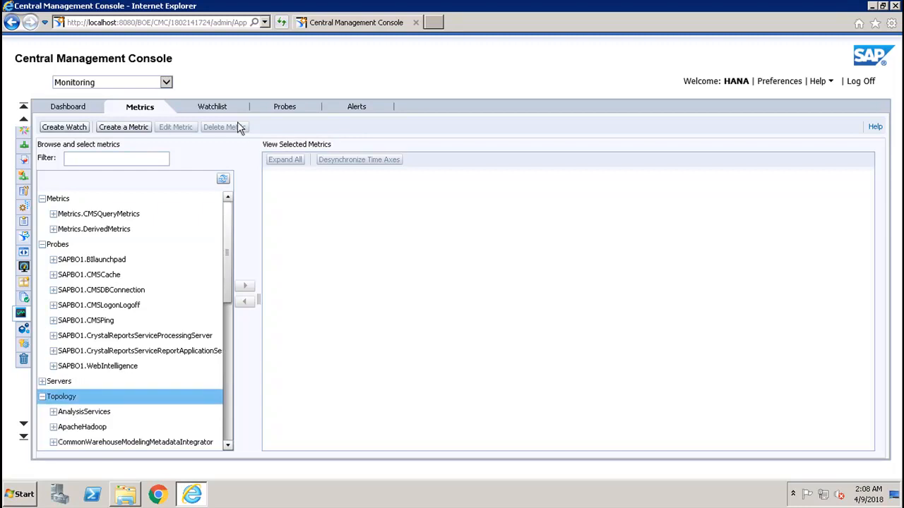
left_click(211, 107)
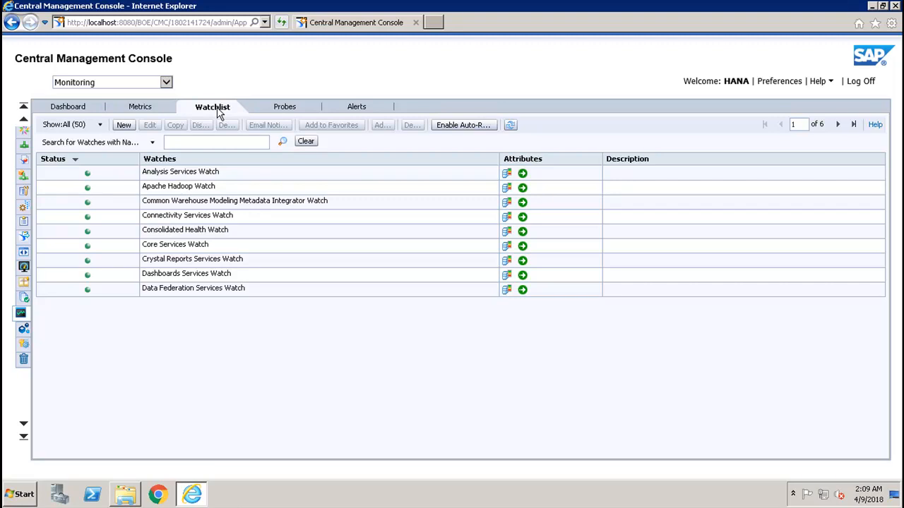
Step: Show the Probes tab listing nine unscheduled probes with their types
left_click(284, 106)
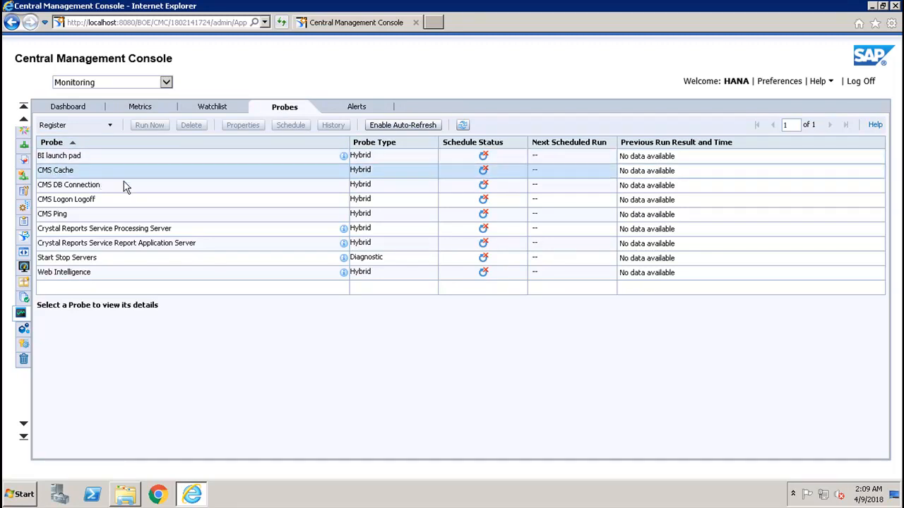
Step: Show the Alerts tab, filtered to unread alerts and currently empty
left_click(69, 184)
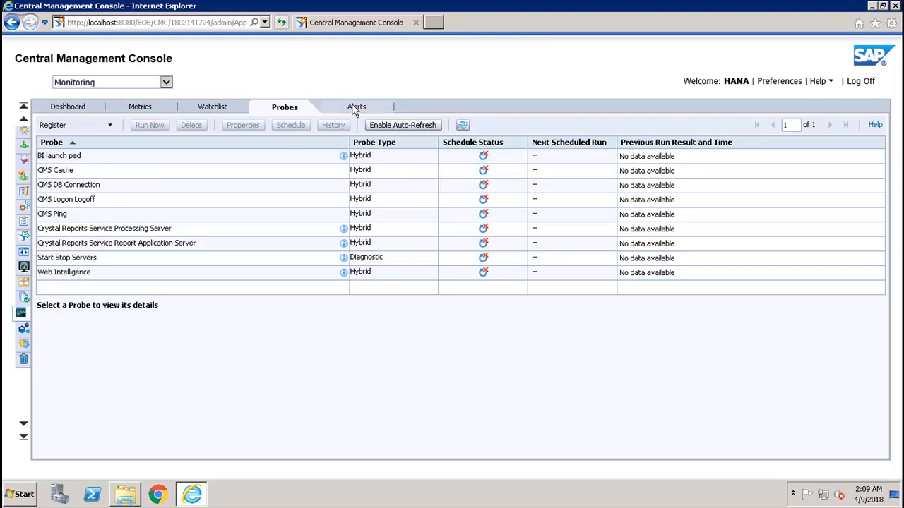
left_click(357, 106)
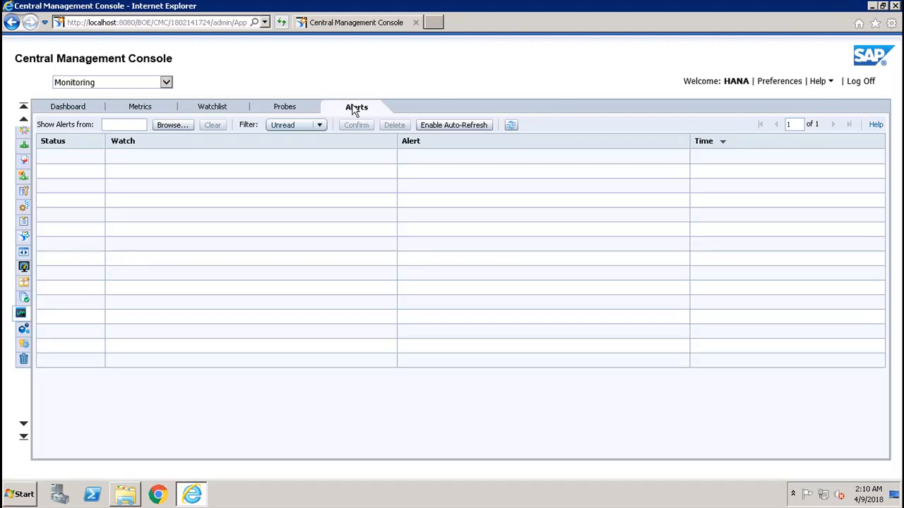
Step: Return to the Monitoring Dashboard and close the console browser window
left_click(68, 107)
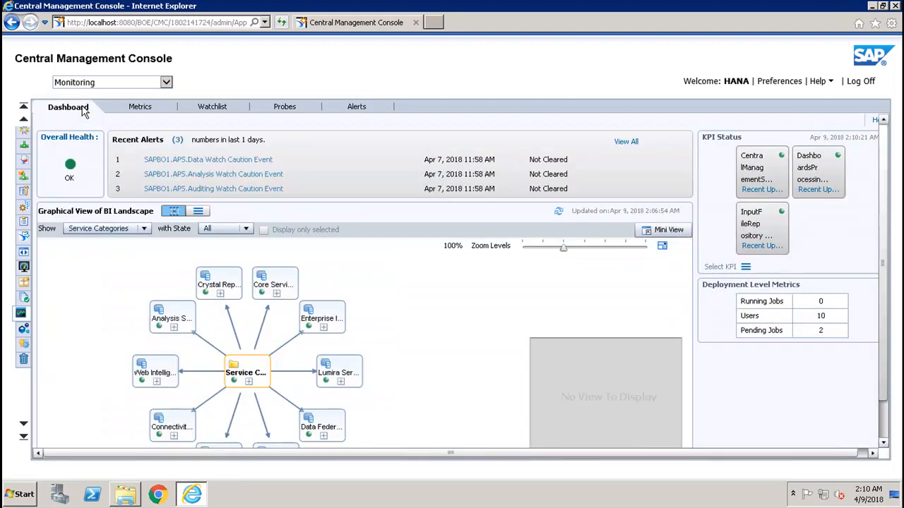
mouse_move(784, 35)
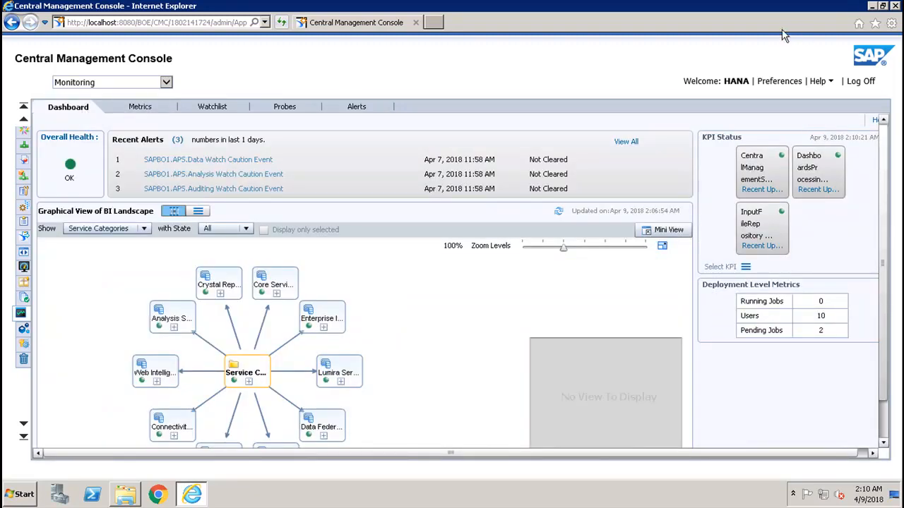
left_click(872, 5)
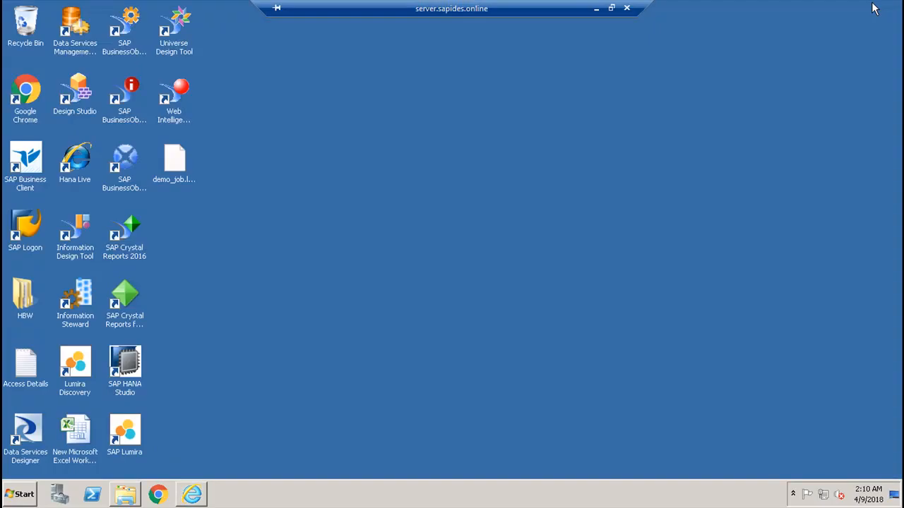